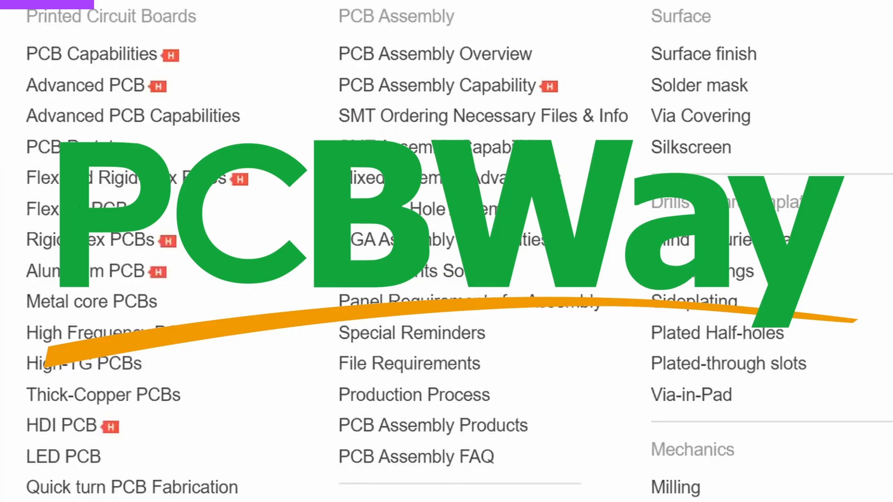
- Quote a 50 x 175 mm board, quantity 5, then go to Delivery / Track Your Shipment
scroll(down, 3)
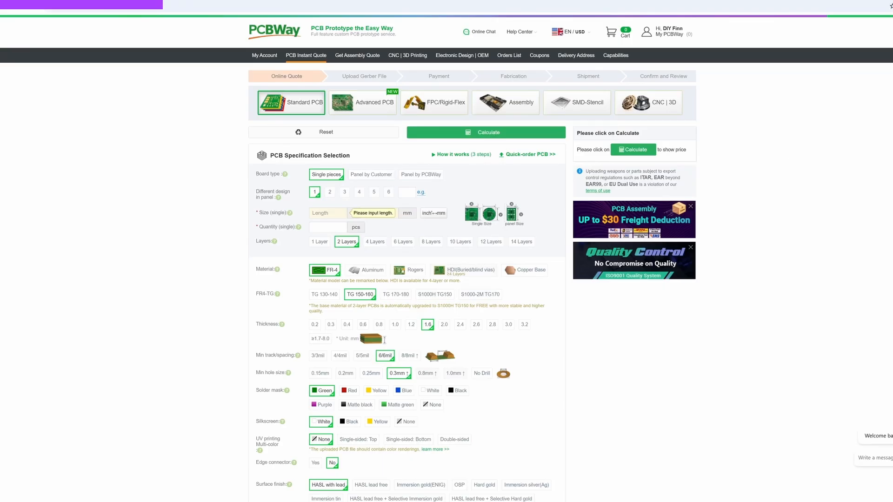
text(175)
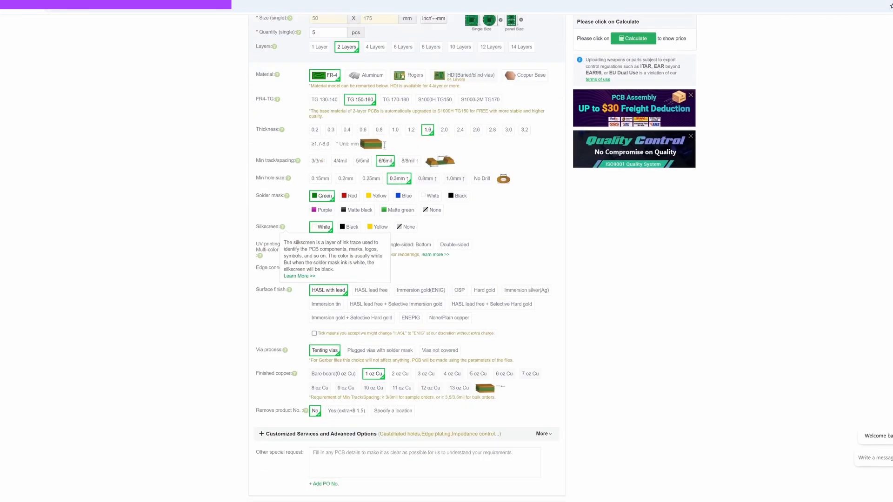
scroll(down, 3)
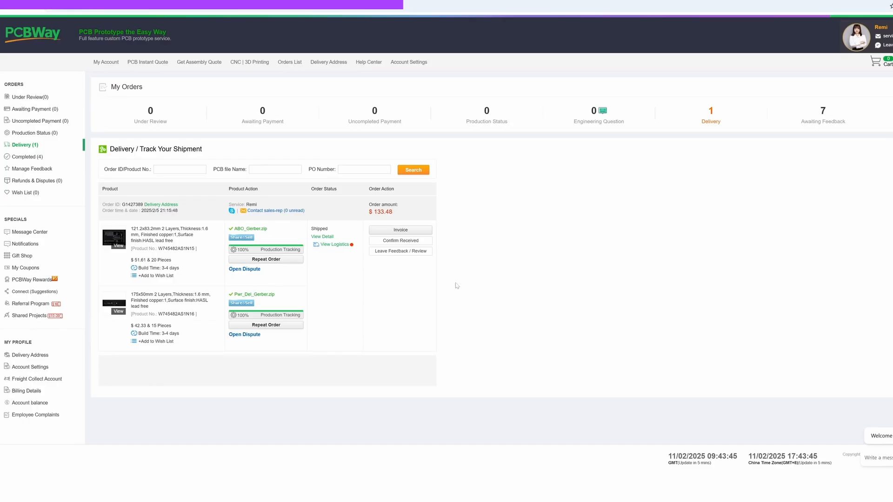
click(278, 249)
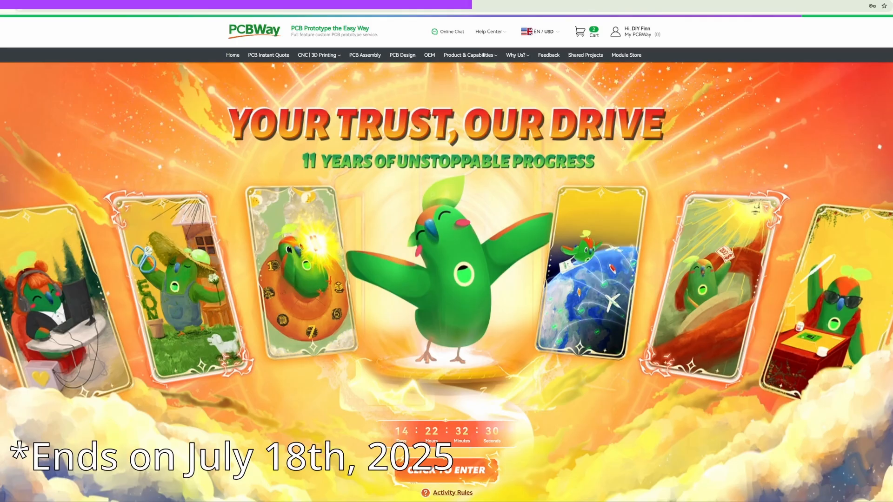
- Scroll the anniversary event page past the $5 PCB offers to Part 06, Share Your Project
scroll(down, 3)
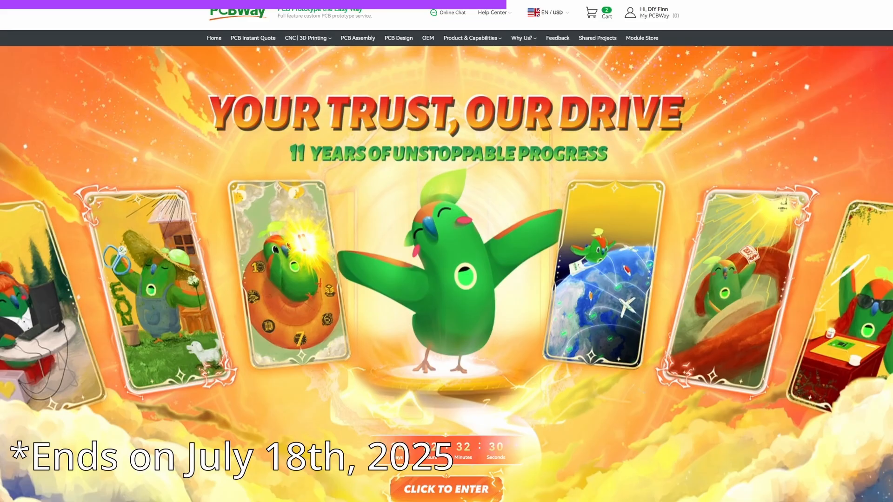
scroll(down, 3)
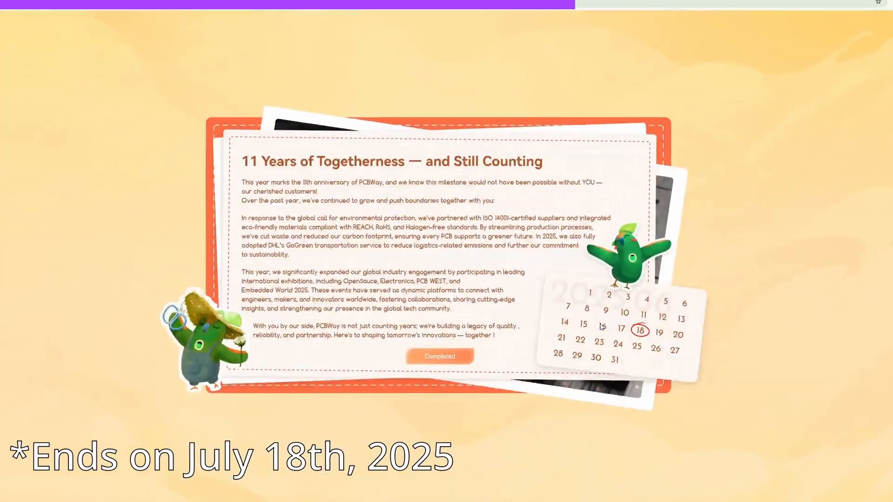
scroll(down, 3)
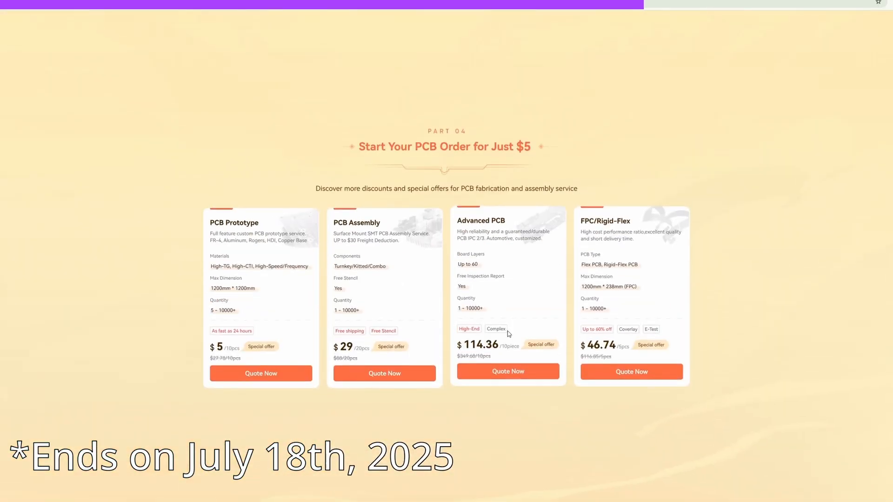
scroll(down, 3)
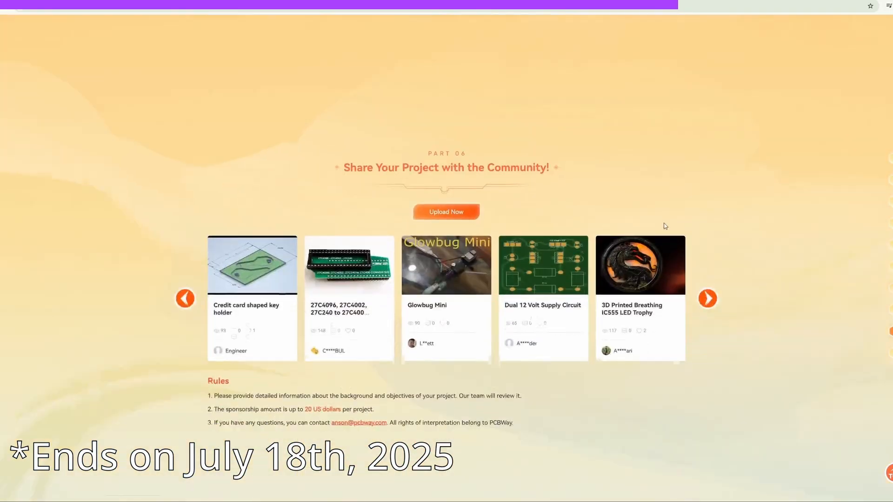